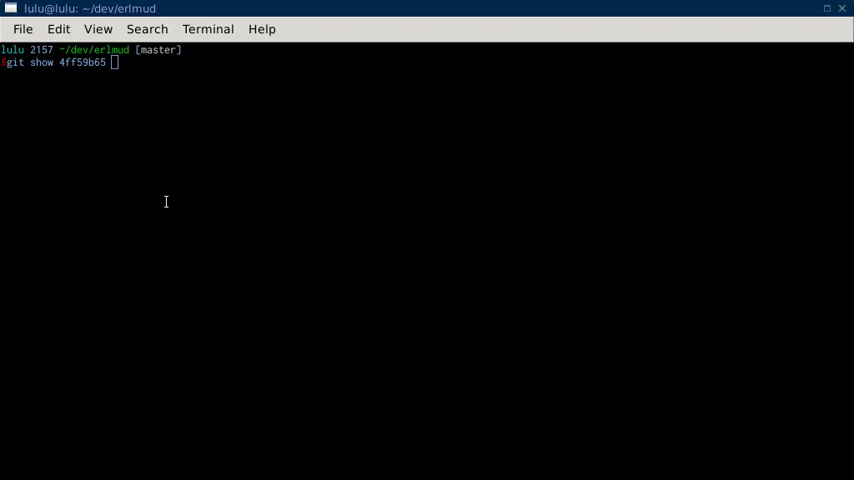
mouse_move(212, 164)
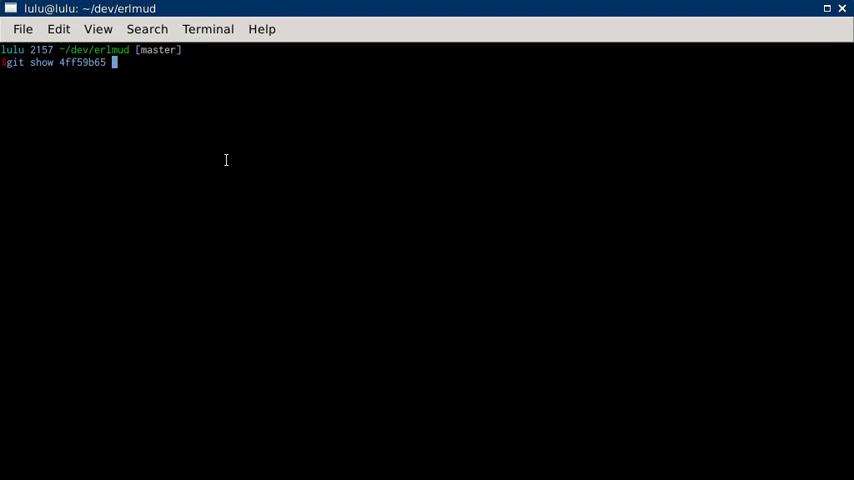
- Run git show 4ff59b65 to display the Cleanup commit message and diff
key(Return)
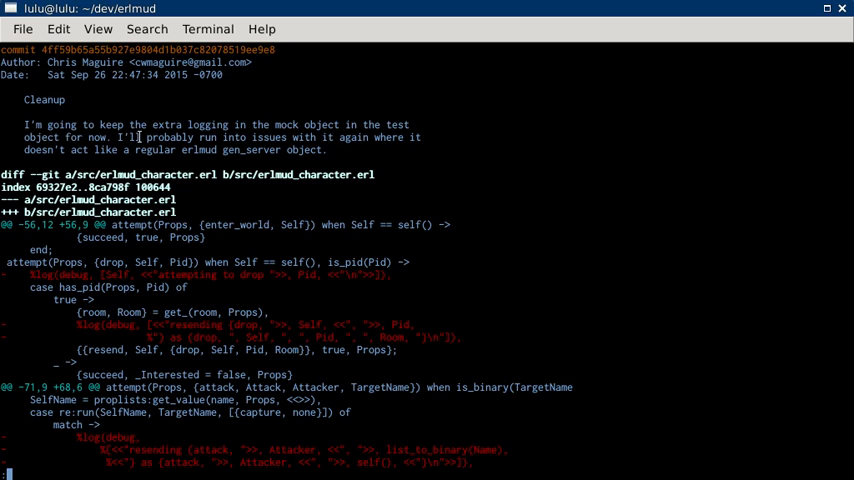
mouse_move(400, 120)
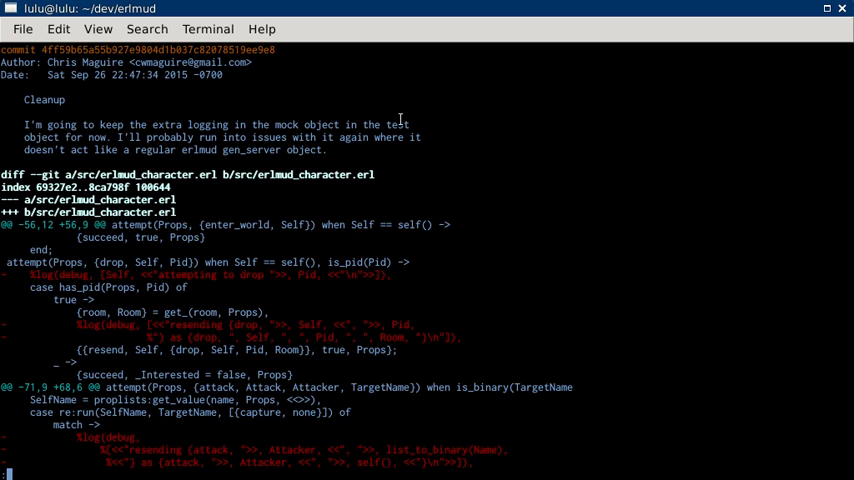
mouse_move(338, 140)
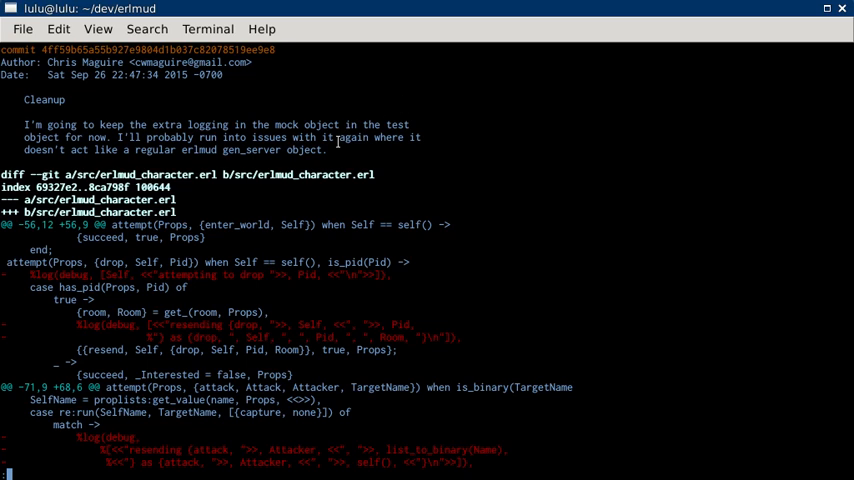
mouse_move(462, 230)
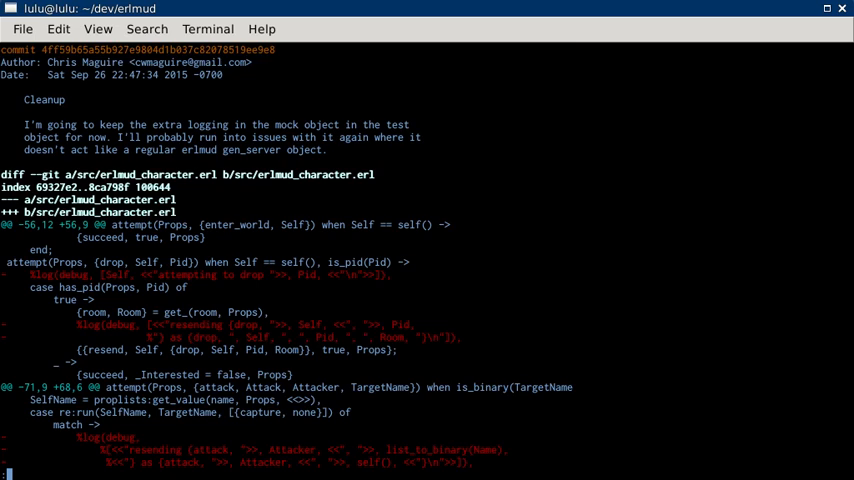
- Scroll the diff past erlmud_character.erl to the erlmud_object.erl hunks removing logging from props, send and log
scroll(down, 3)
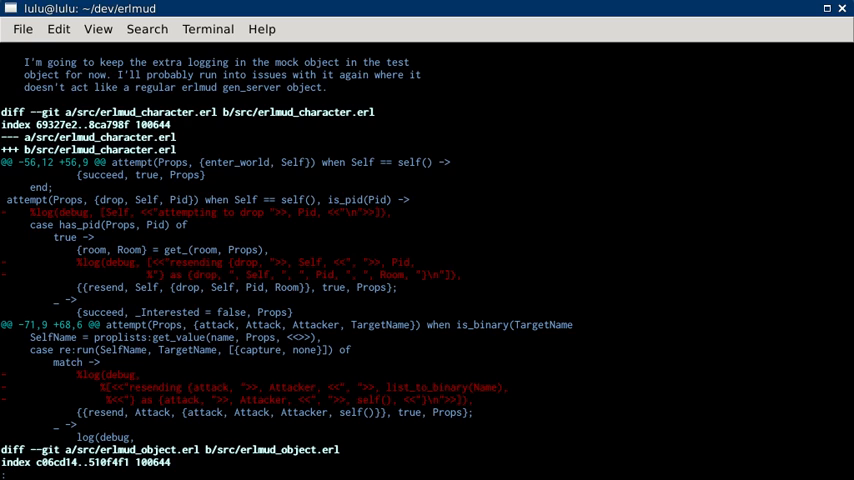
scroll(down, 3)
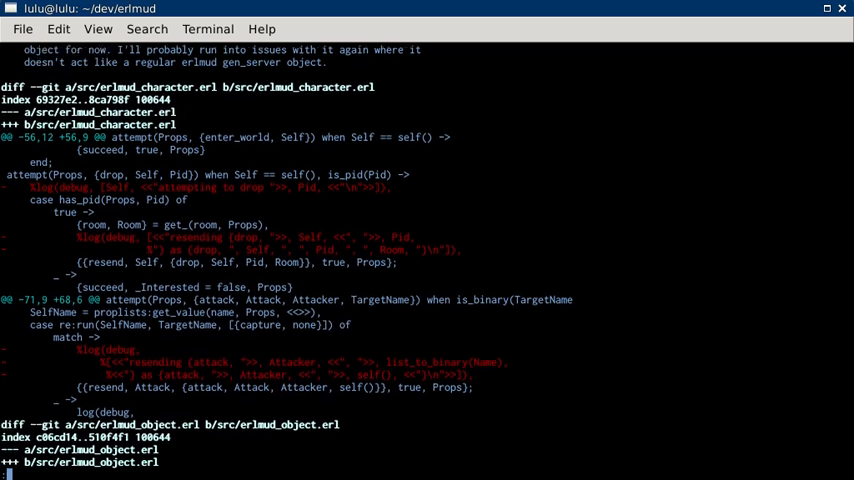
scroll(down, 3)
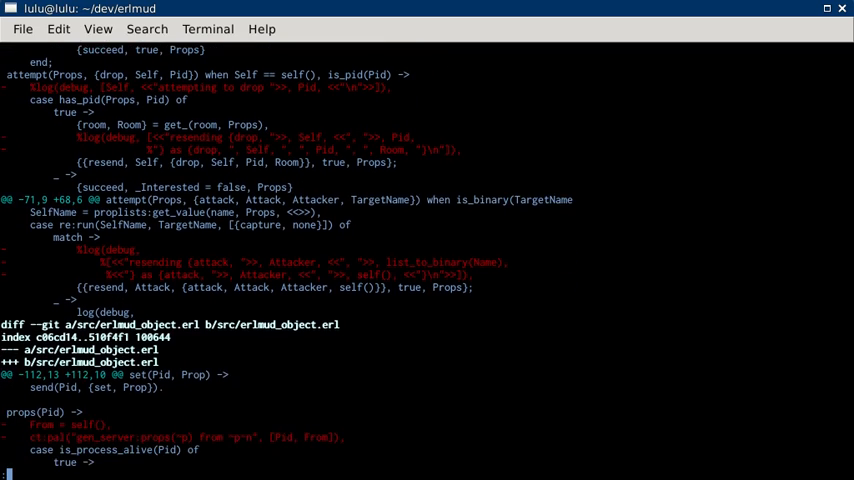
scroll(down, 3)
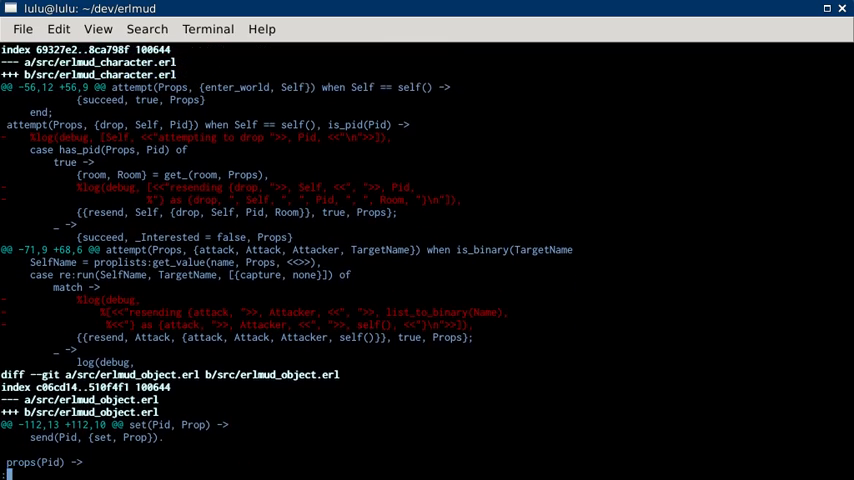
scroll(down, 3)
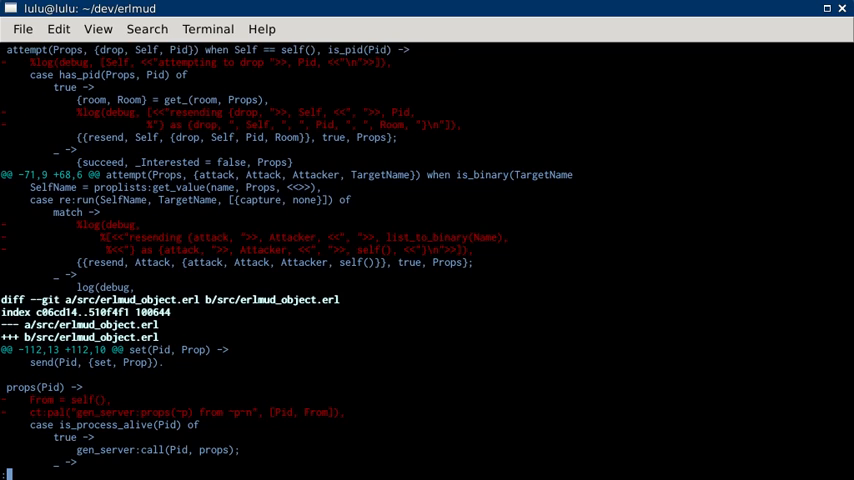
scroll(down, 3)
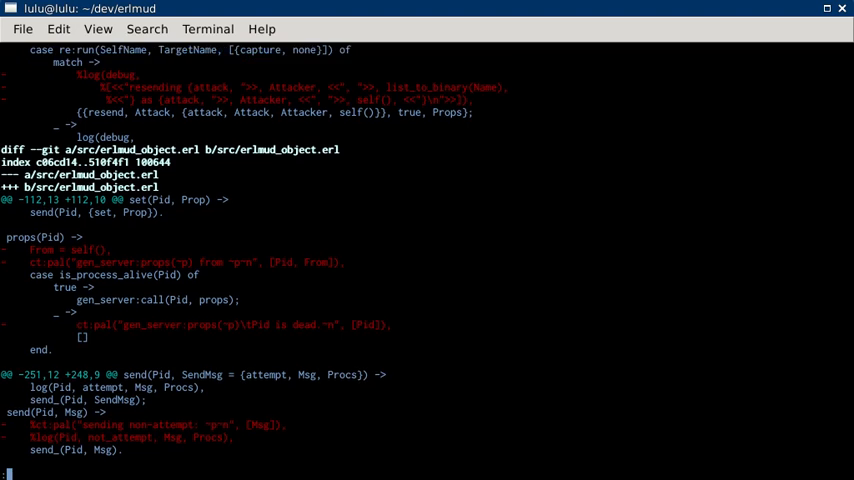
scroll(down, 3)
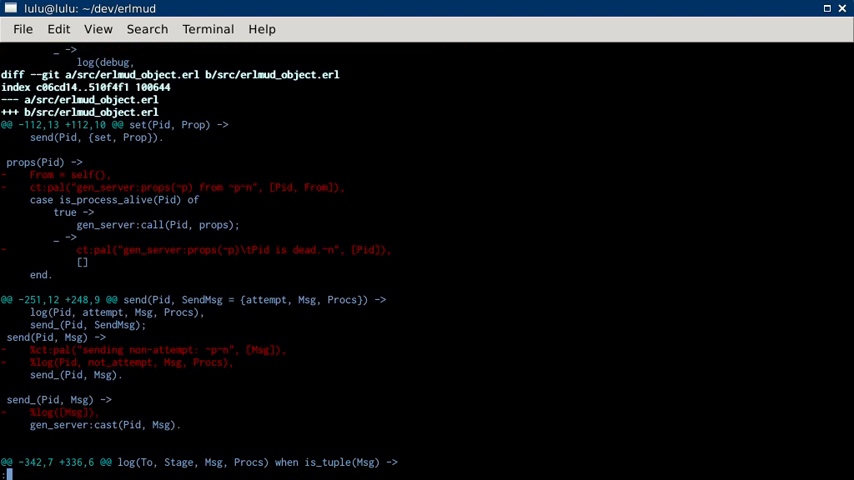
scroll(down, 3)
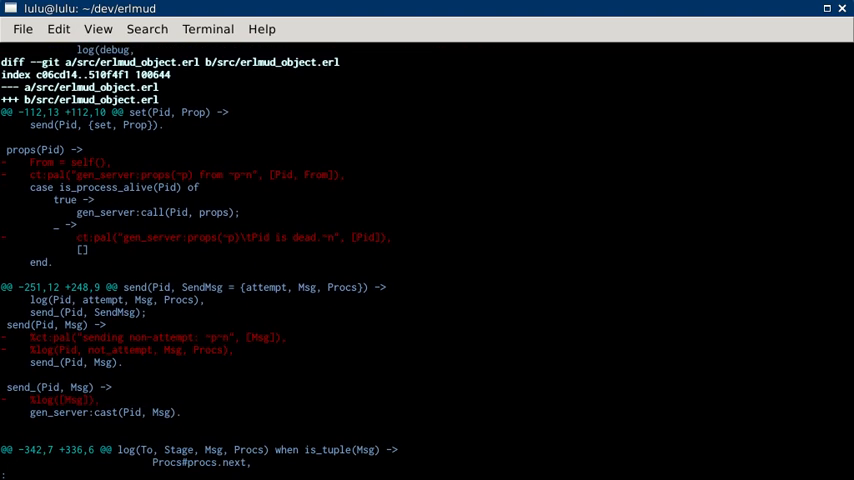
scroll(down, 3)
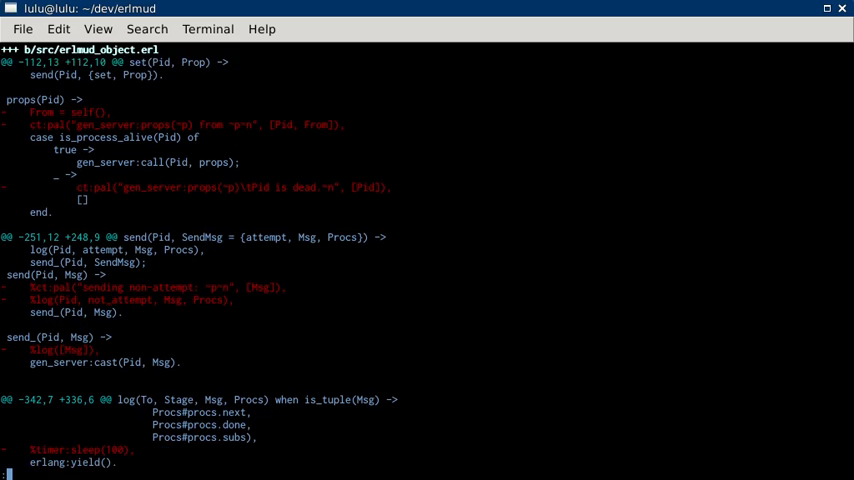
- Scroll into test/erlmud_SUITE.erl, past counterattack_behaviour, to the mock_object changes
scroll(down, 3)
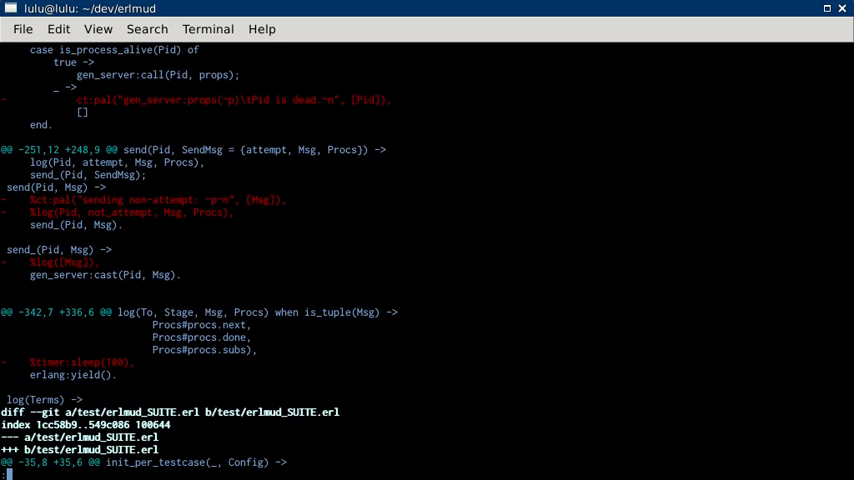
scroll(down, 3)
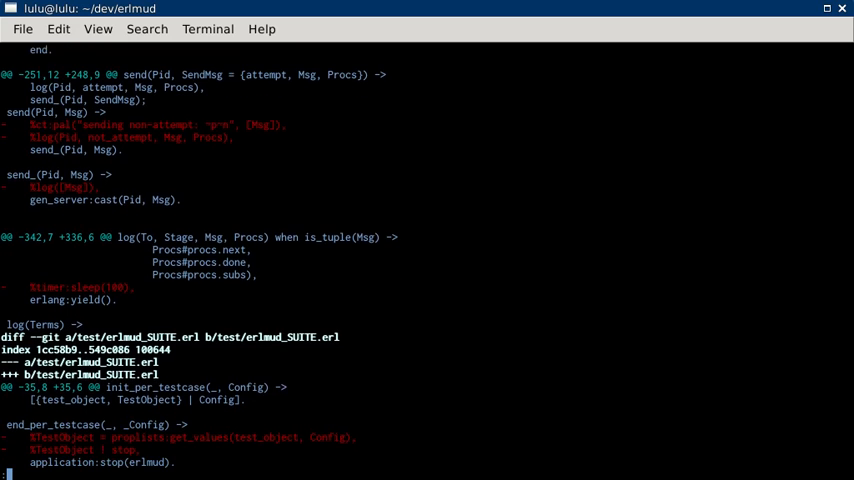
scroll(down, 3)
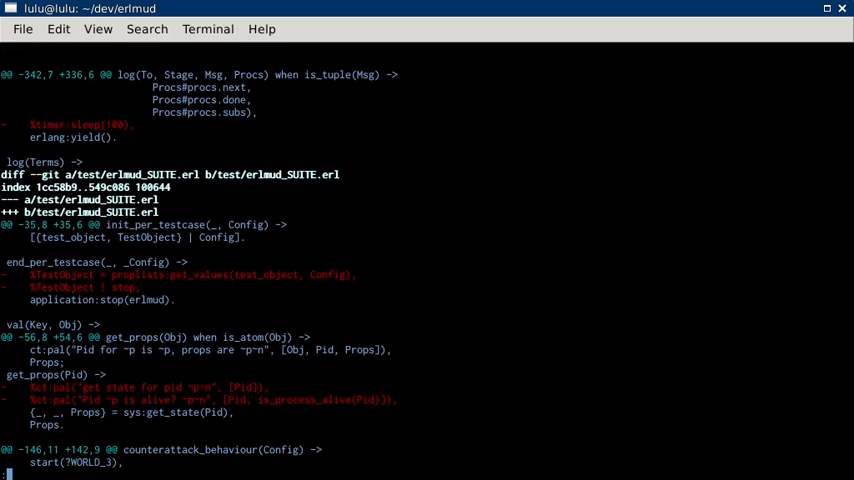
scroll(down, 3)
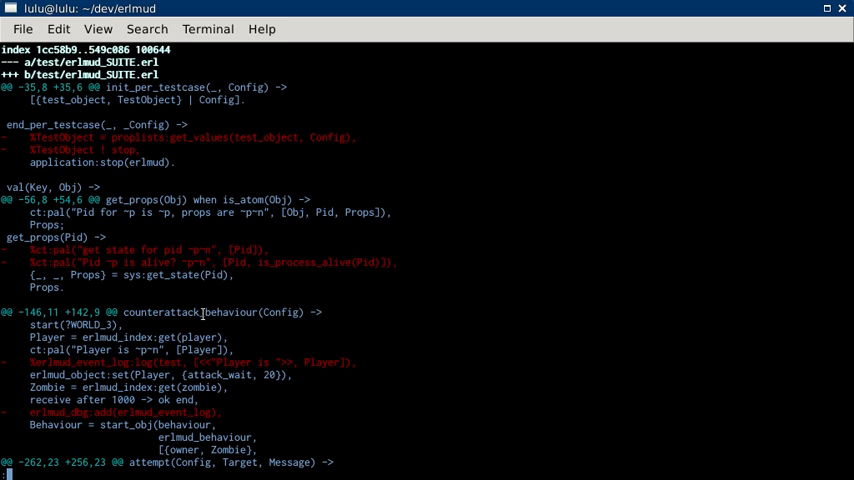
scroll(down, 3)
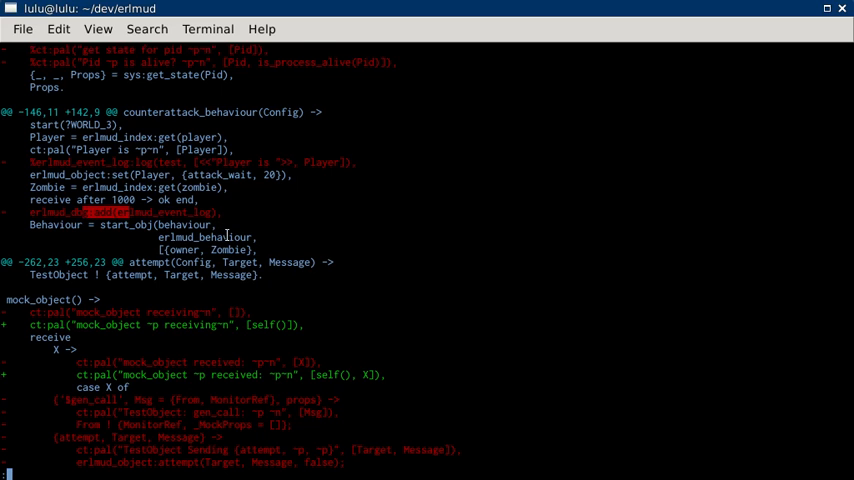
scroll(up, 3)
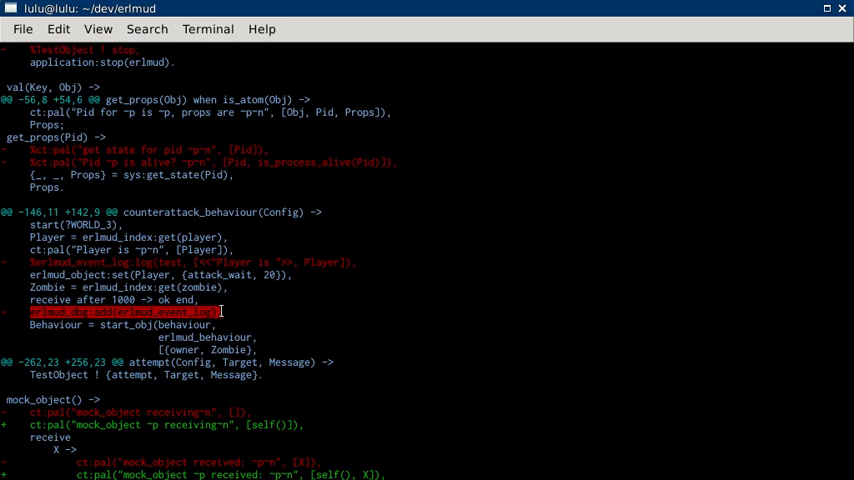
scroll(down, 3)
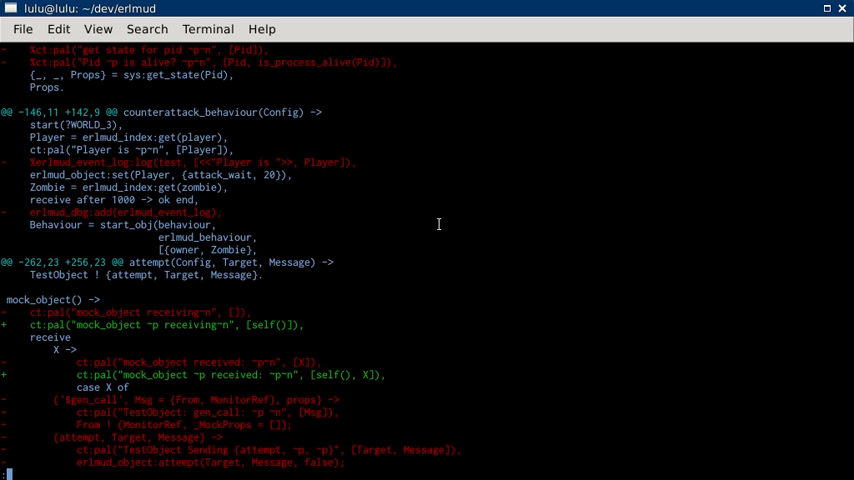
- Read the rewritten mock_object receive loop, marking its removed case clauses, to the ct:pal lines at its end
scroll(down, 3)
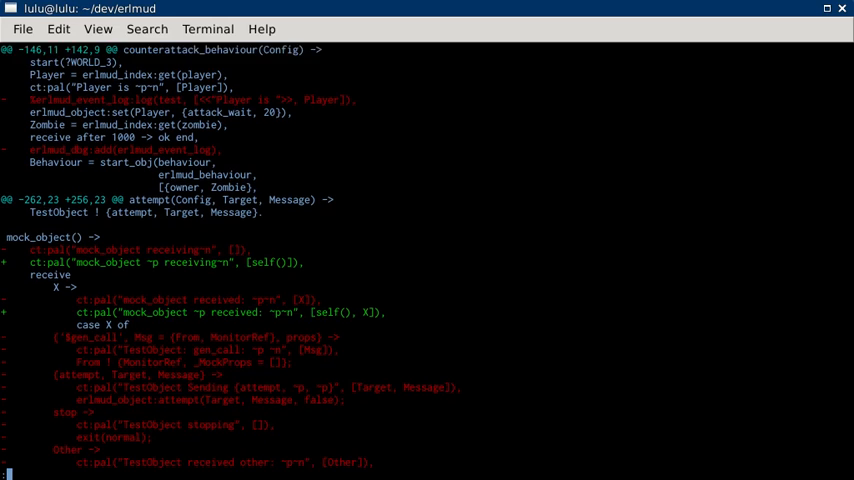
scroll(down, 3)
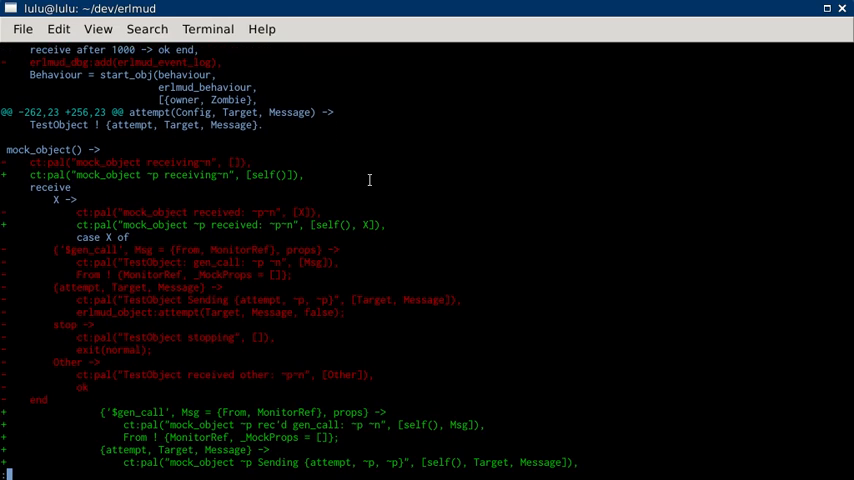
mouse_move(18, 250)
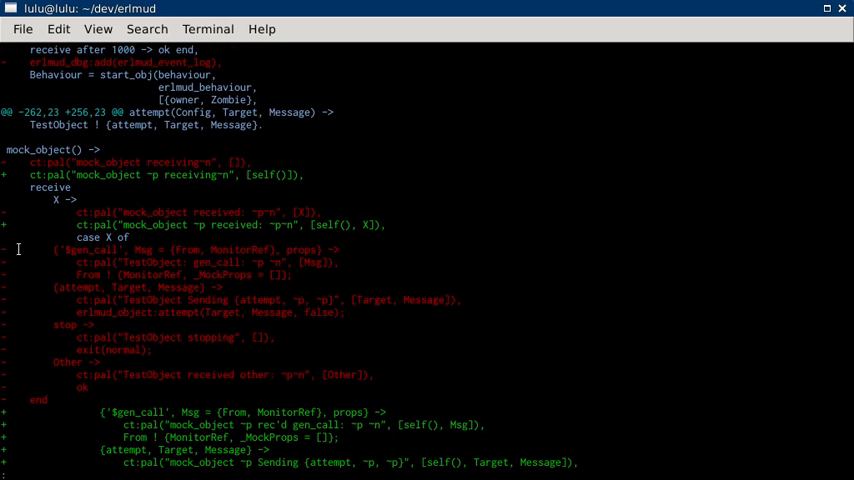
drag(16, 250, 180, 364)
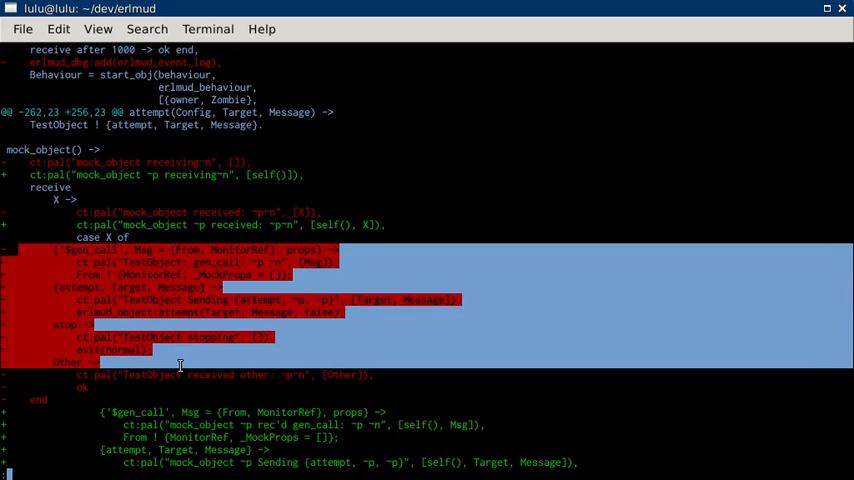
click(230, 228)
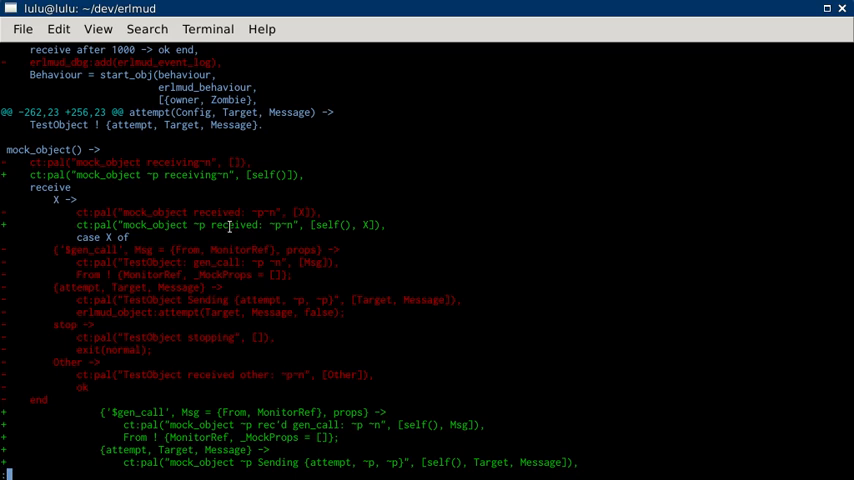
mouse_move(32, 174)
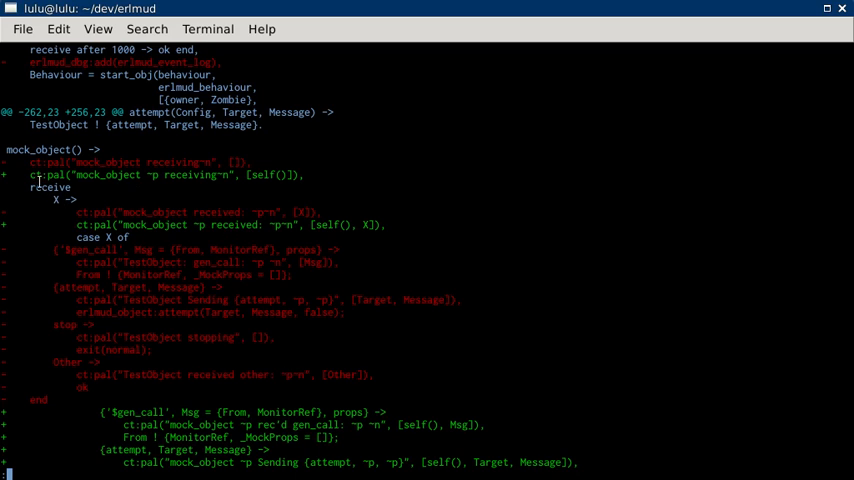
mouse_move(82, 204)
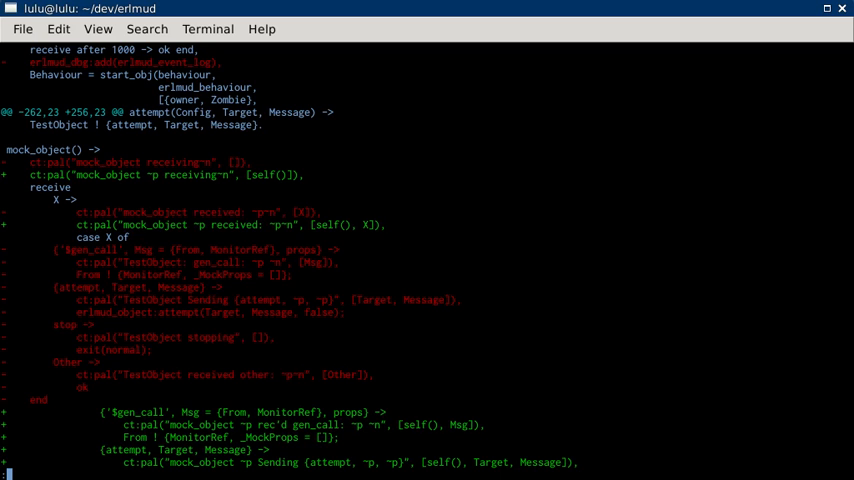
scroll(down, 3)
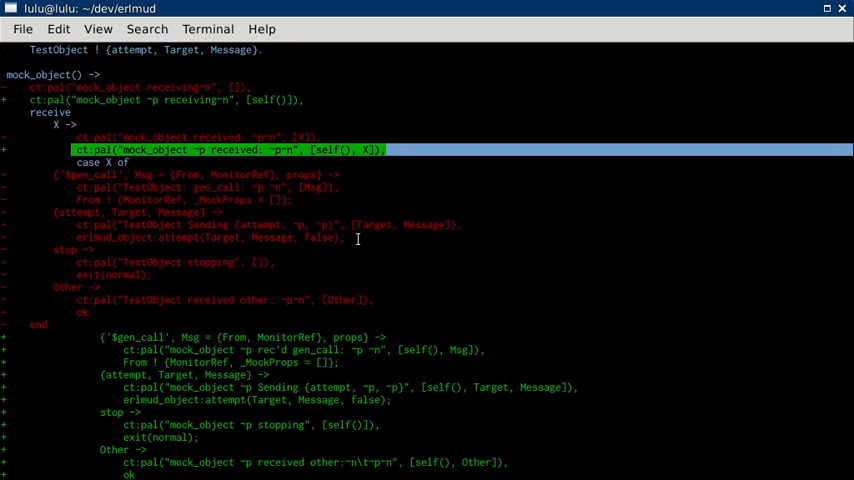
mouse_move(260, 252)
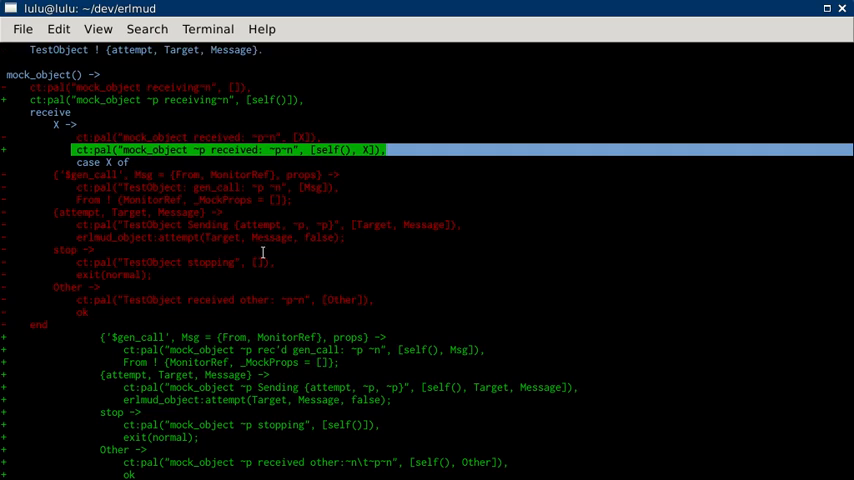
mouse_move(122, 296)
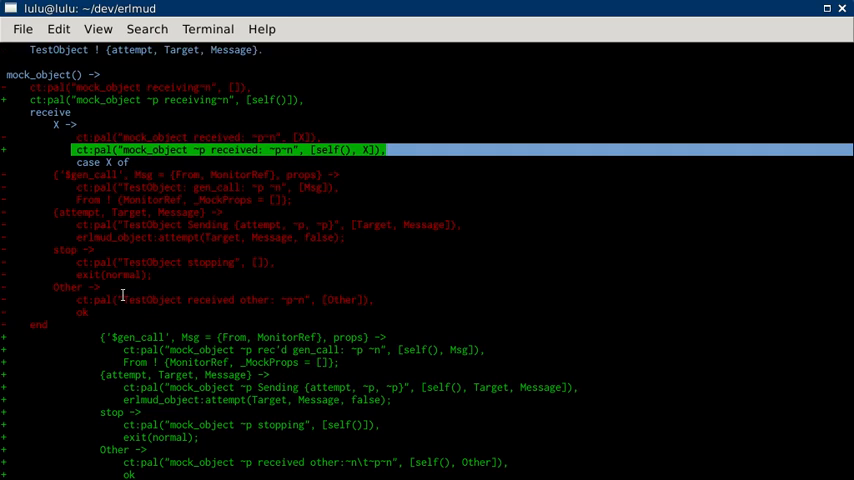
scroll(down, 3)
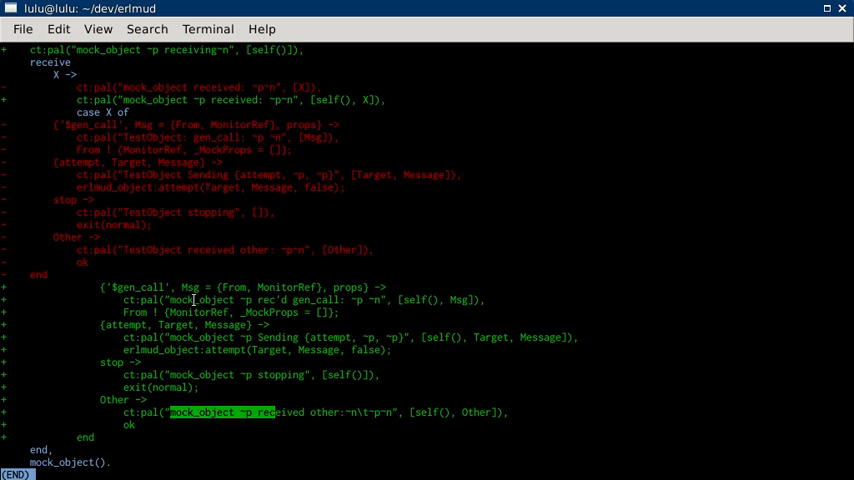
mouse_move(196, 288)
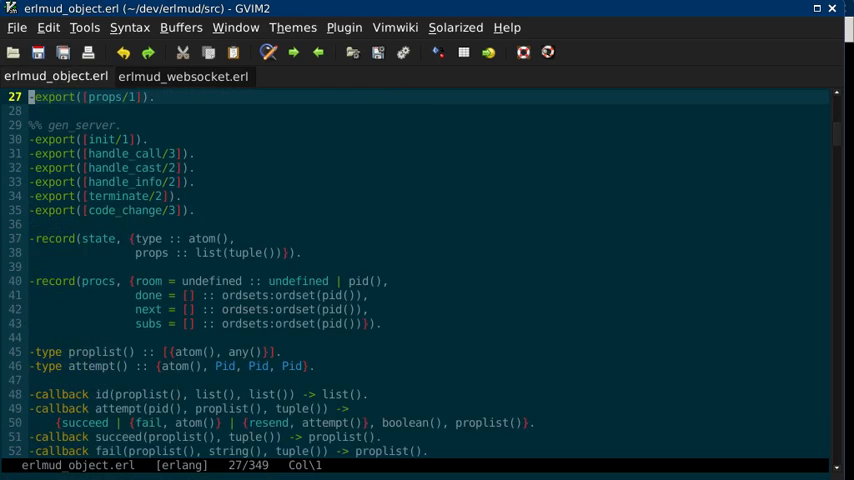
- Scroll erlmud_object.erl from the -export lines through records and callbacks down to props/1
scroll(down, 3)
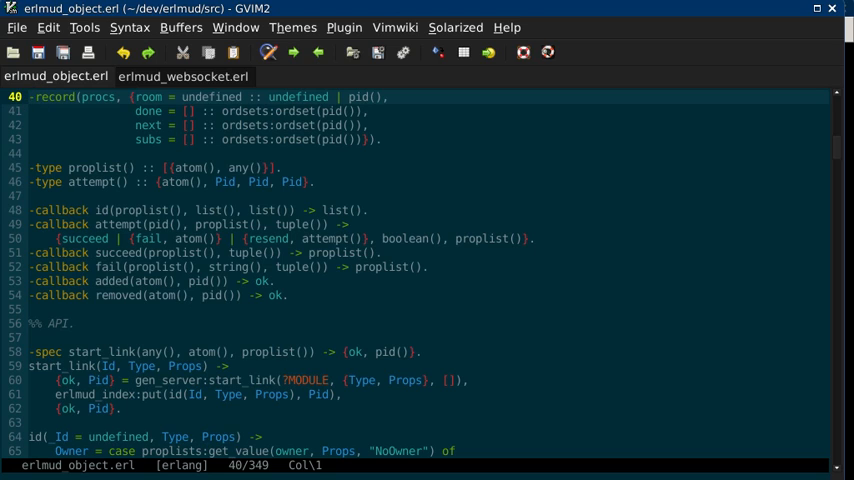
scroll(down, 3)
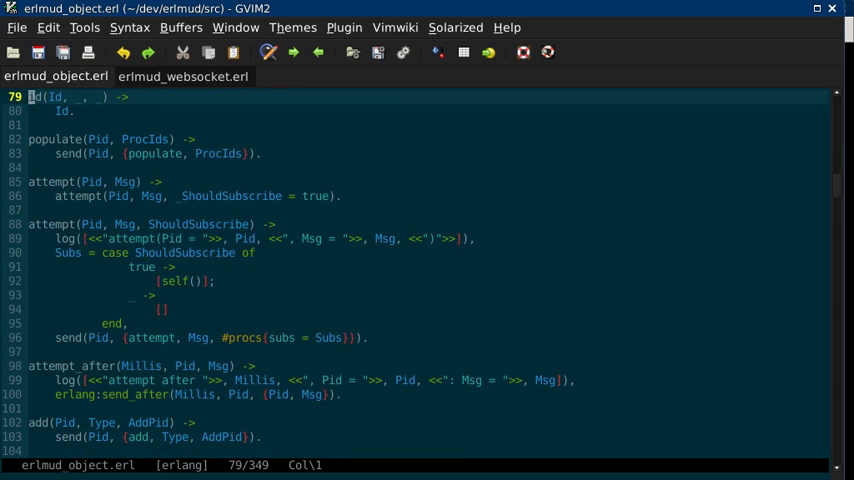
scroll(down, 3)
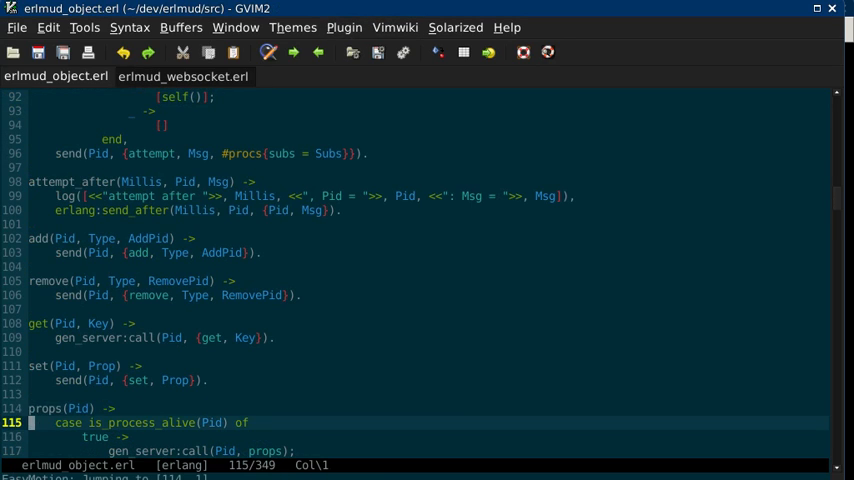
scroll(down, 3)
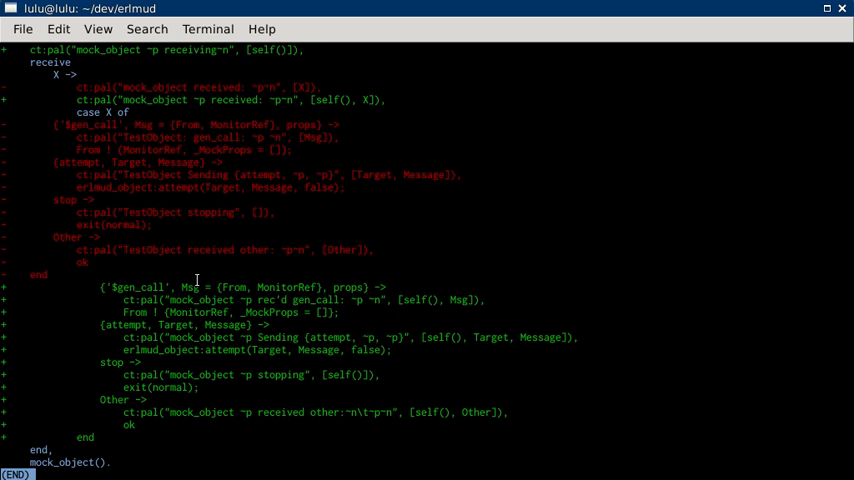
- Finish browsing erlmud_object.erl and return to the terminal at the shell prompt after git show
scroll(down, 3)
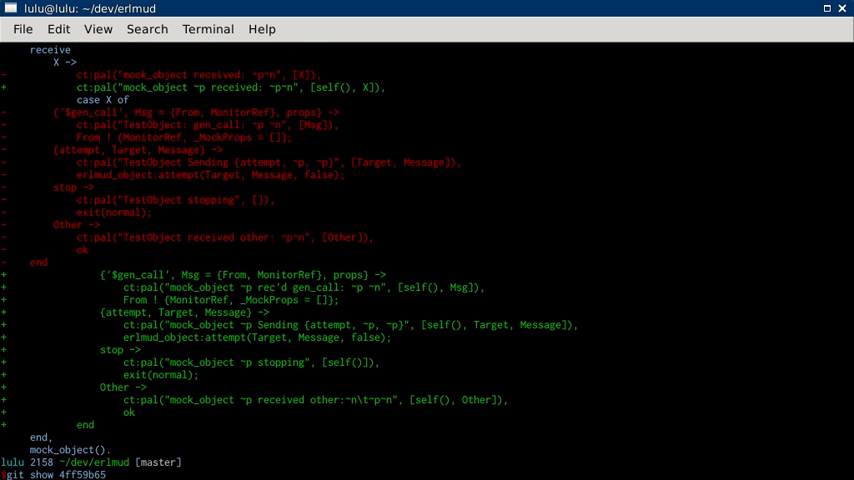